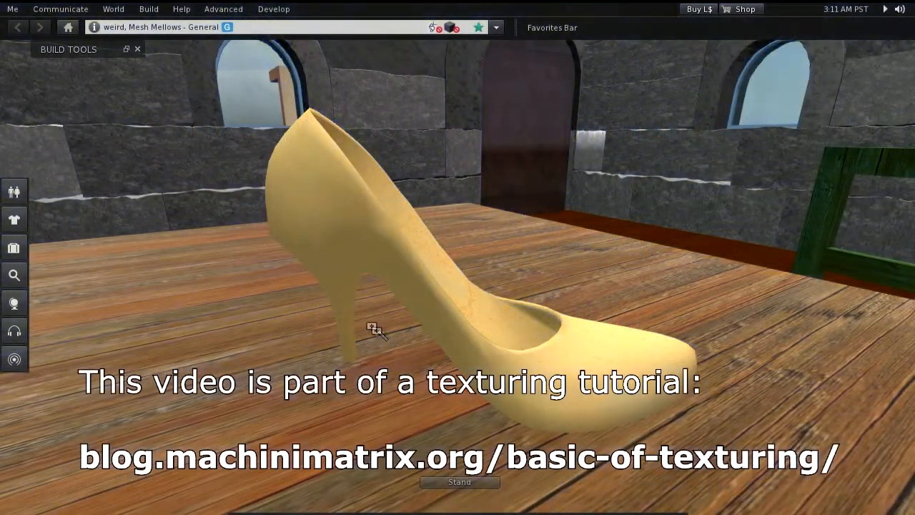
# Step: Switch the sun position to Midnight from the World menu, darkening the room
pyautogui.click(114, 8)
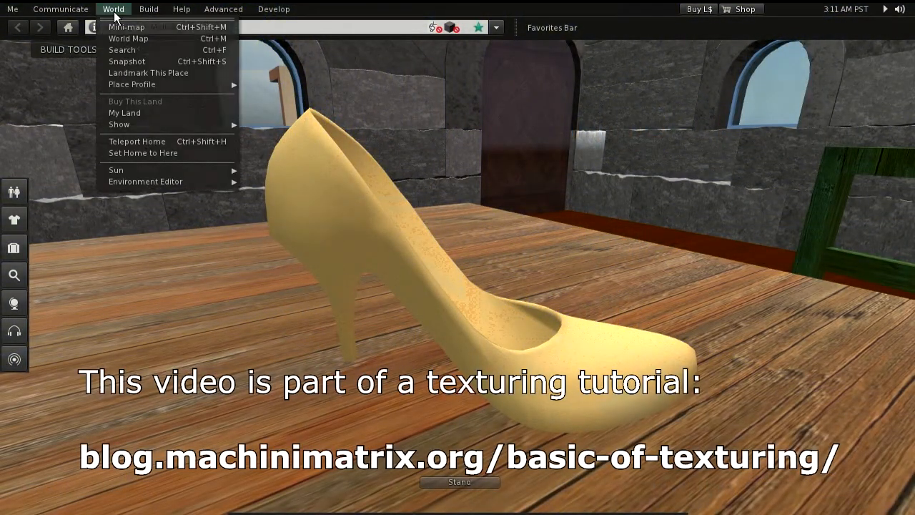
pyautogui.moveTo(116, 168)
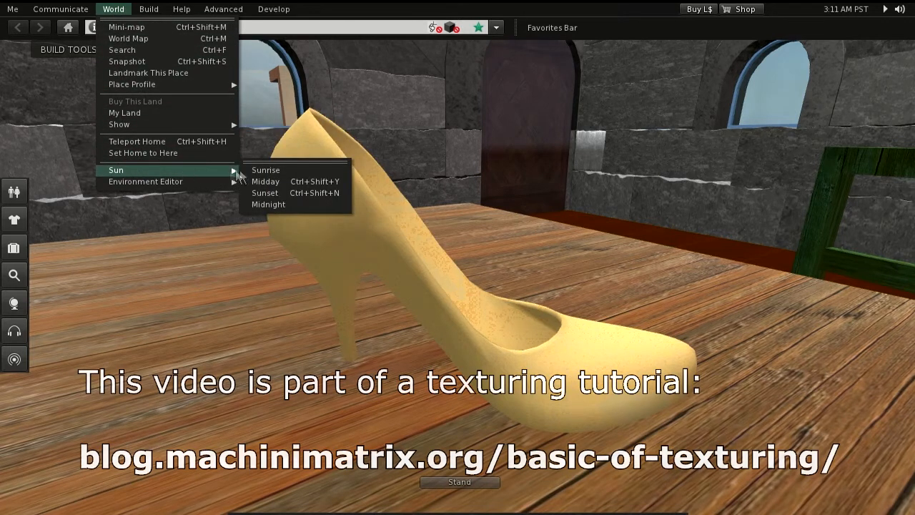
pyautogui.click(269, 203)
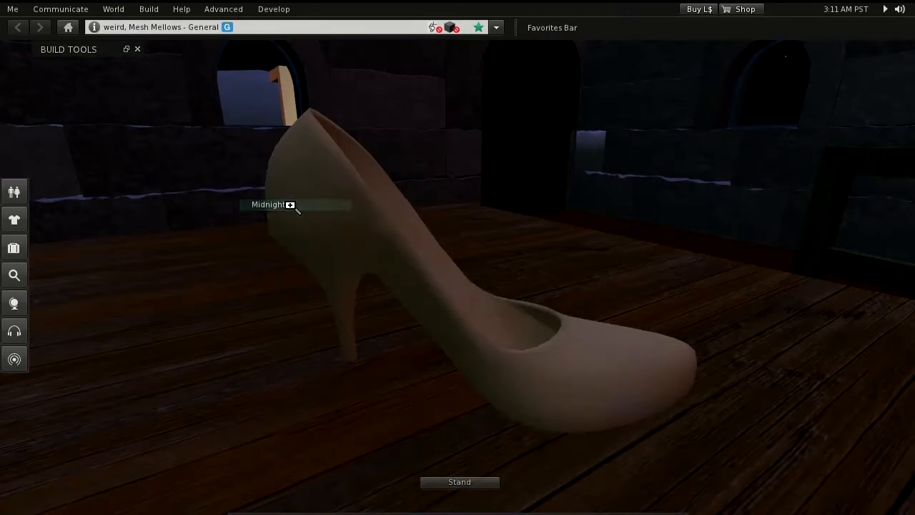
pyautogui.moveTo(406, 332)
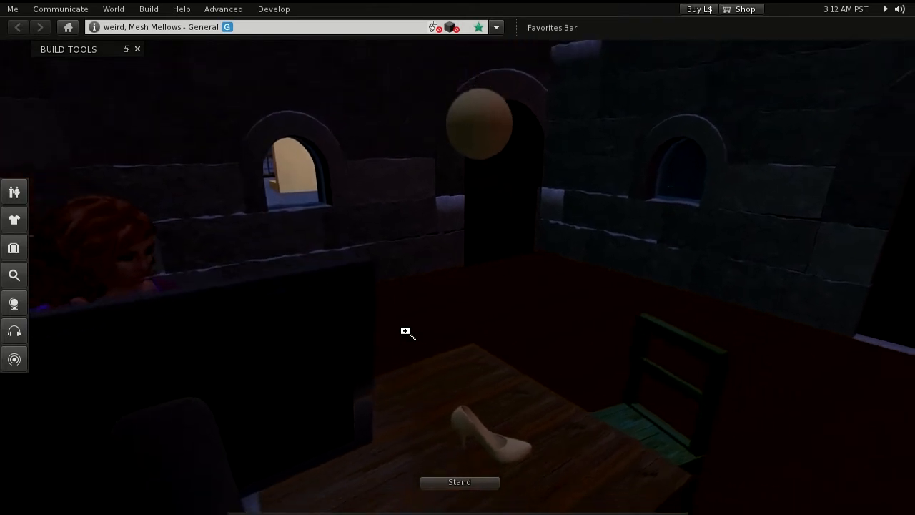
# Step: Edit the round ball and enable Light on its Features so it illuminates the scene
pyautogui.rightClick(477, 126)
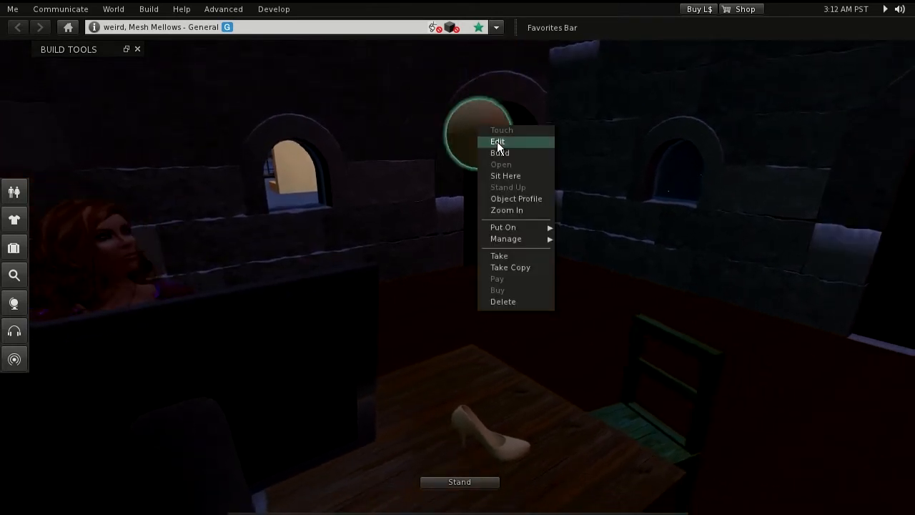
pyautogui.click(498, 141)
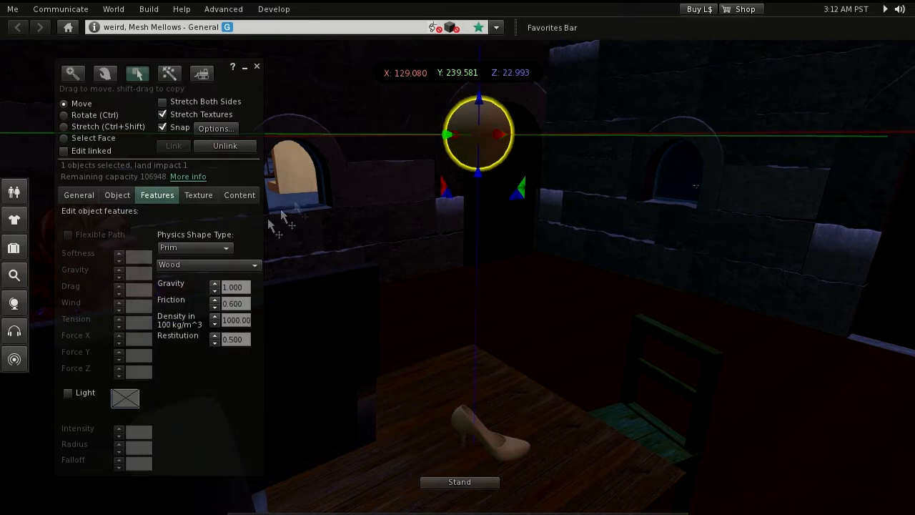
pyautogui.click(69, 392)
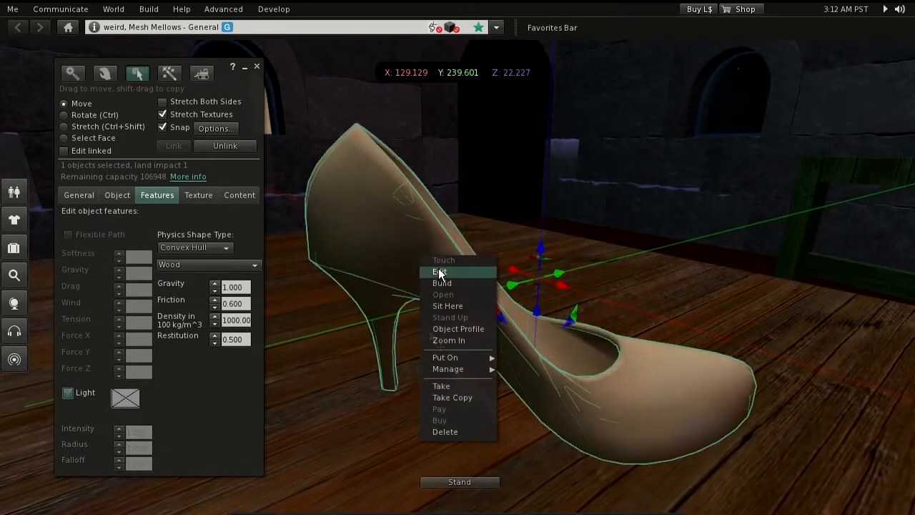
# Step: Replace the shoe's wood texture with the Blank texture and confirm
pyautogui.click(440, 271)
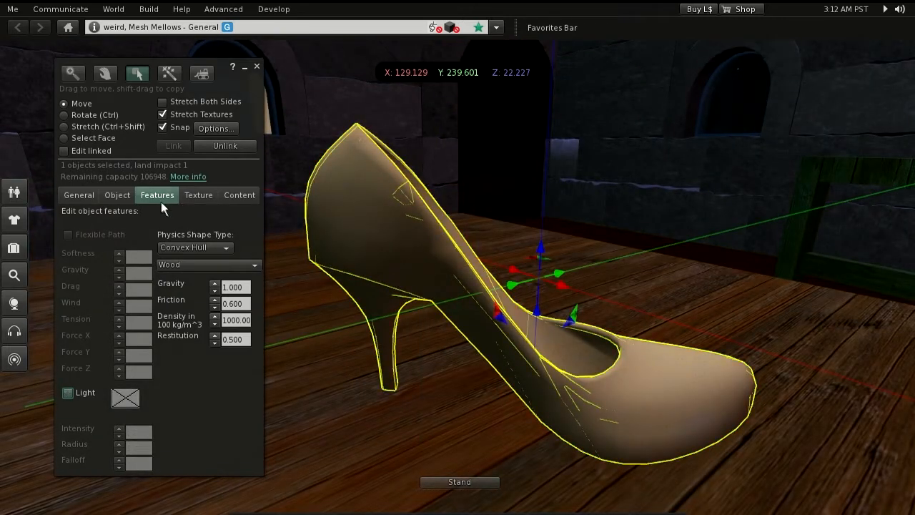
pyautogui.click(197, 194)
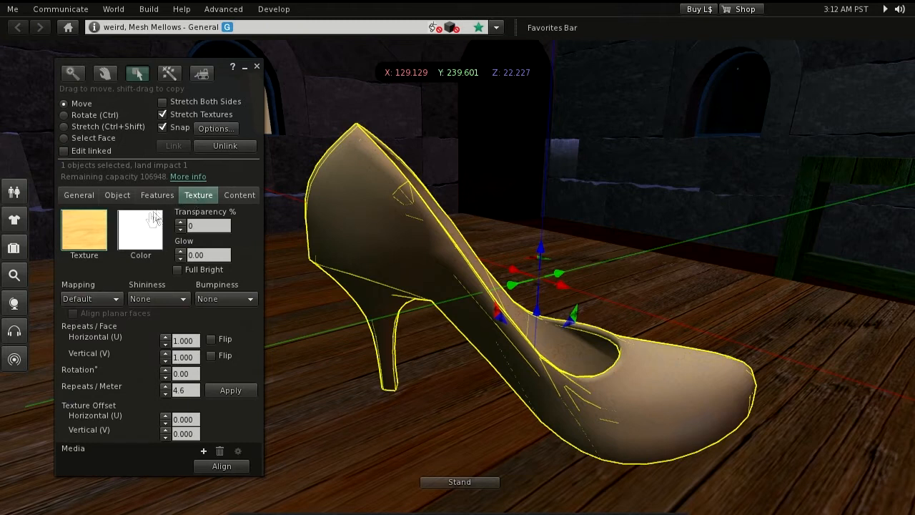
pyautogui.click(83, 231)
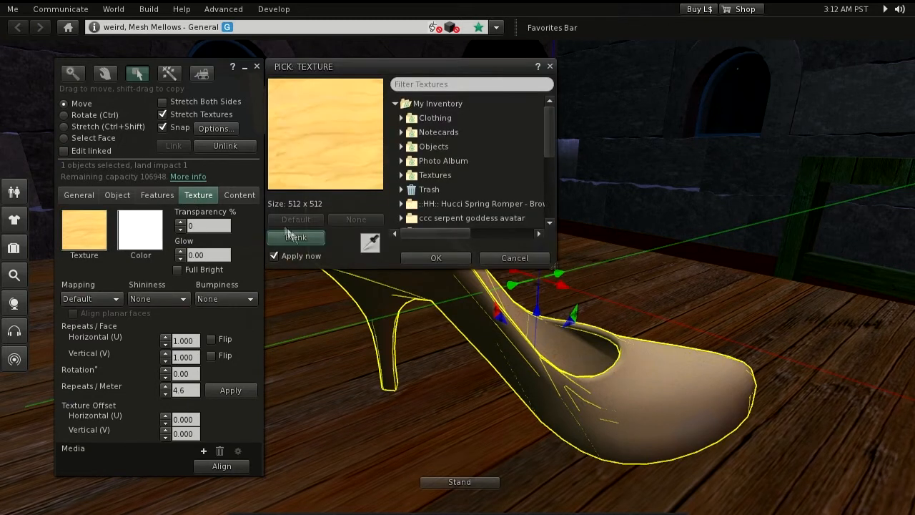
pyautogui.click(296, 221)
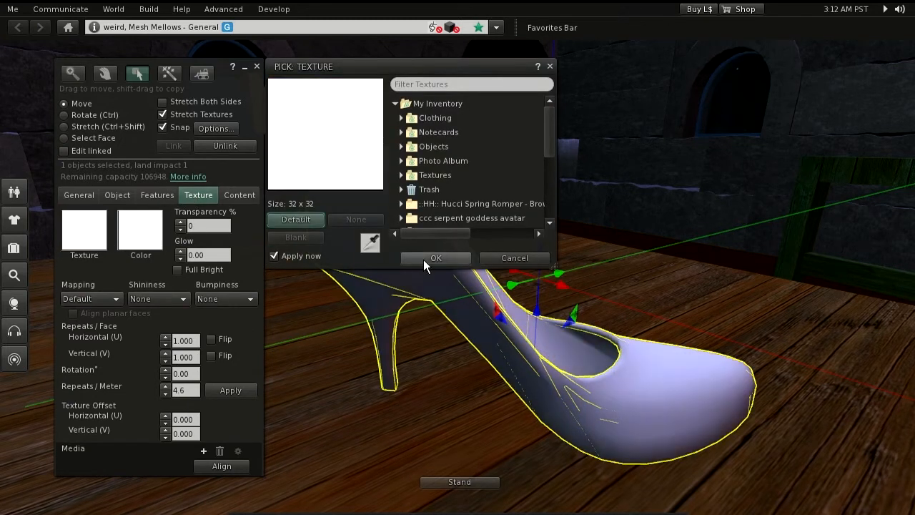
pyautogui.click(436, 257)
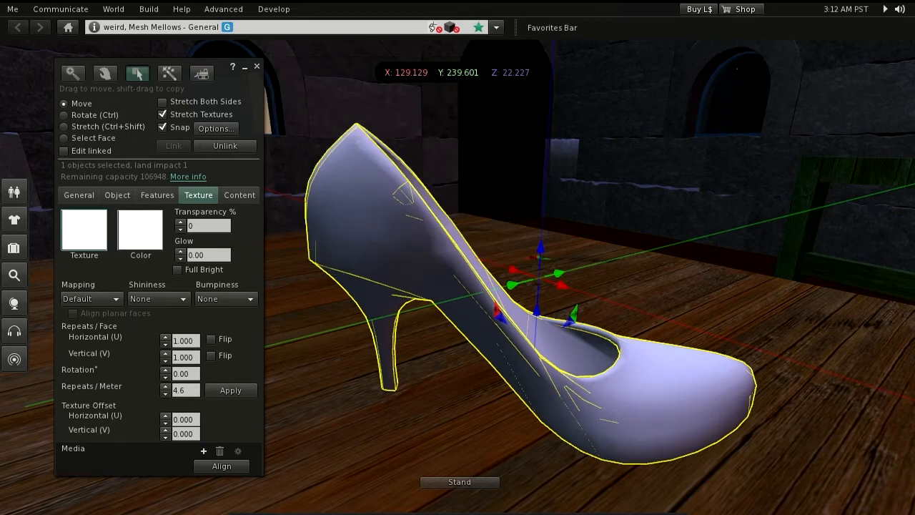
# Step: Set the shoe's colour to red and its Shininess to Medium
pyautogui.click(140, 228)
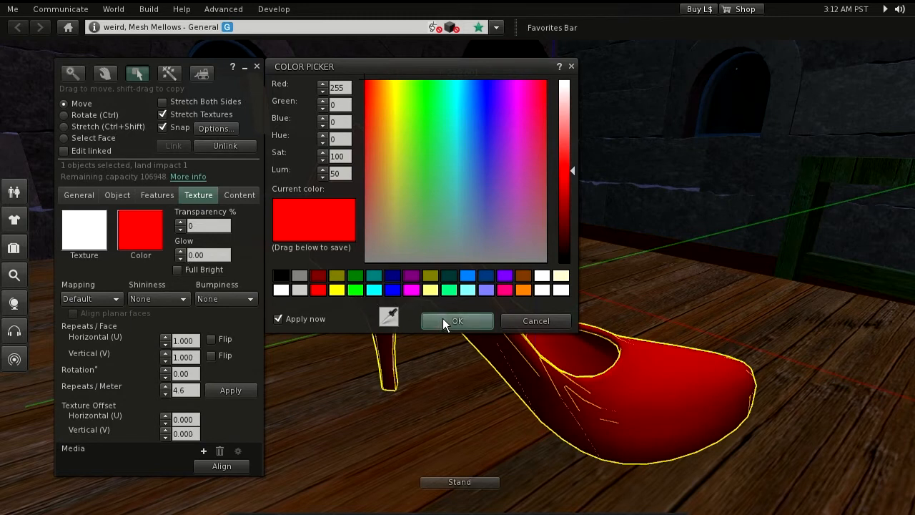
pyautogui.click(458, 320)
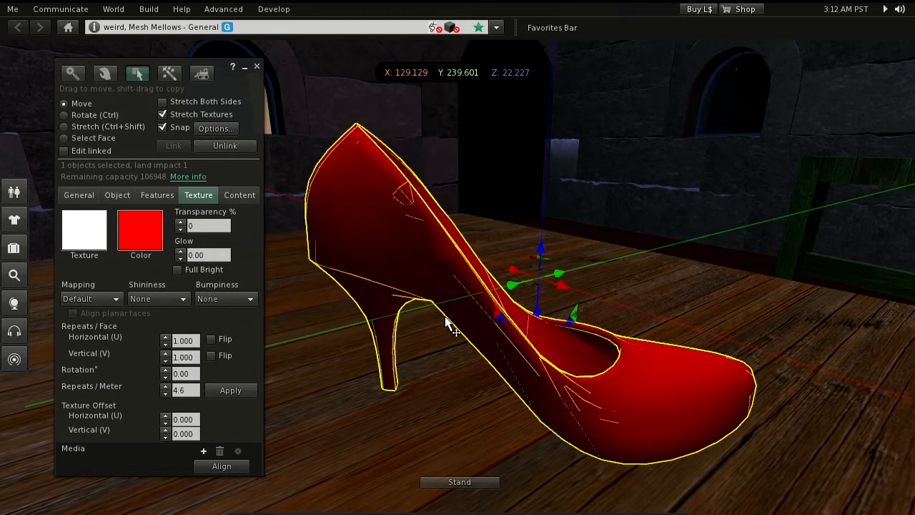
pyautogui.click(157, 299)
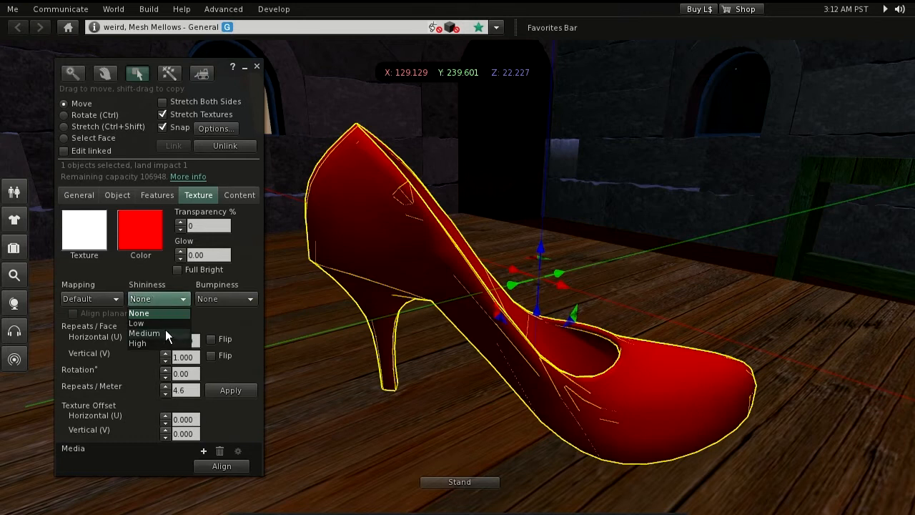
pyautogui.click(143, 333)
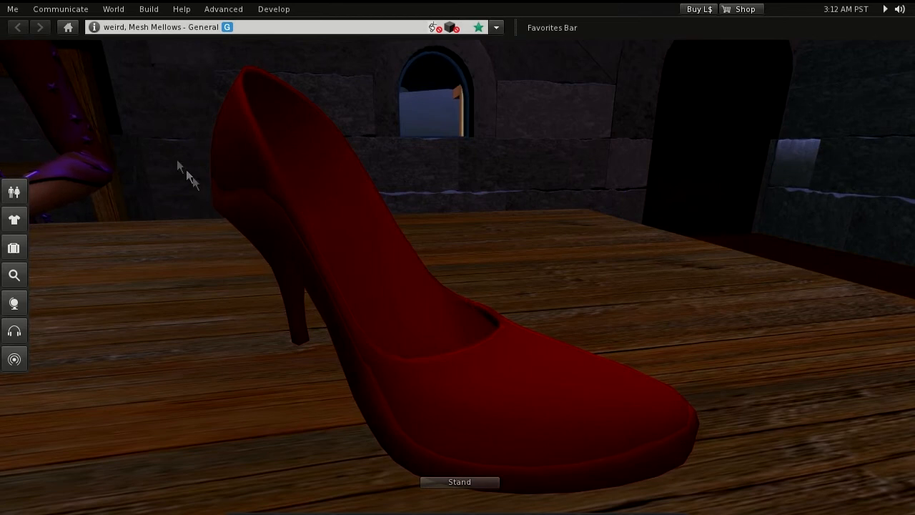
# Step: Bring up the Me menu over the red shoe close-up
pyautogui.click(11, 8)
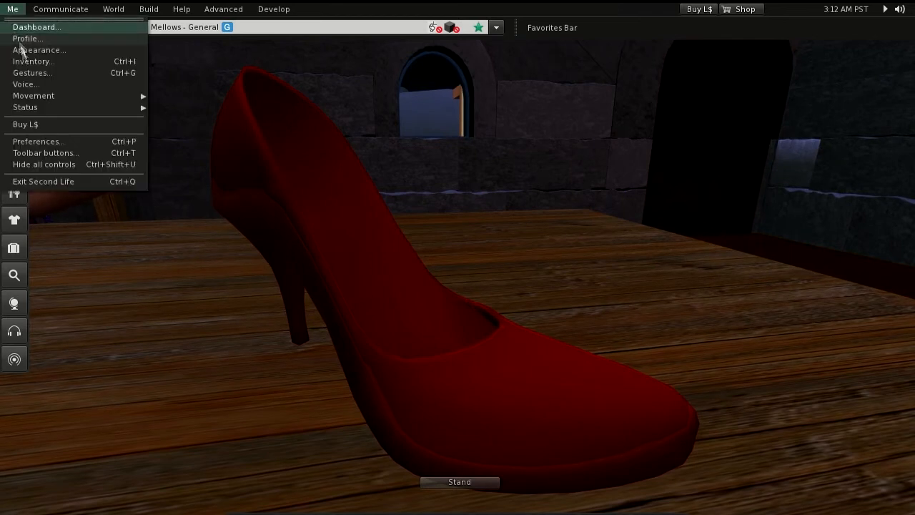
pyautogui.moveTo(77, 146)
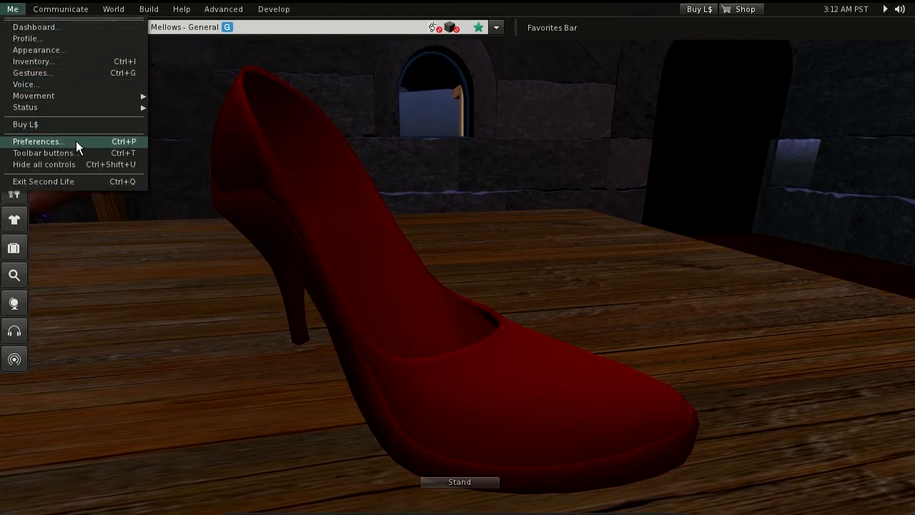
# Step: Enable Lighting and Shadows in Graphics preferences and apply the change
pyautogui.click(37, 141)
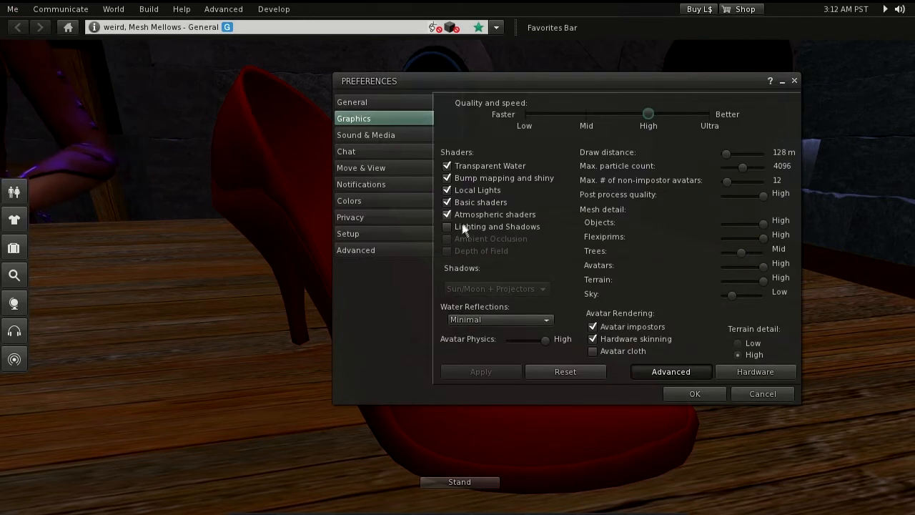
pyautogui.click(446, 226)
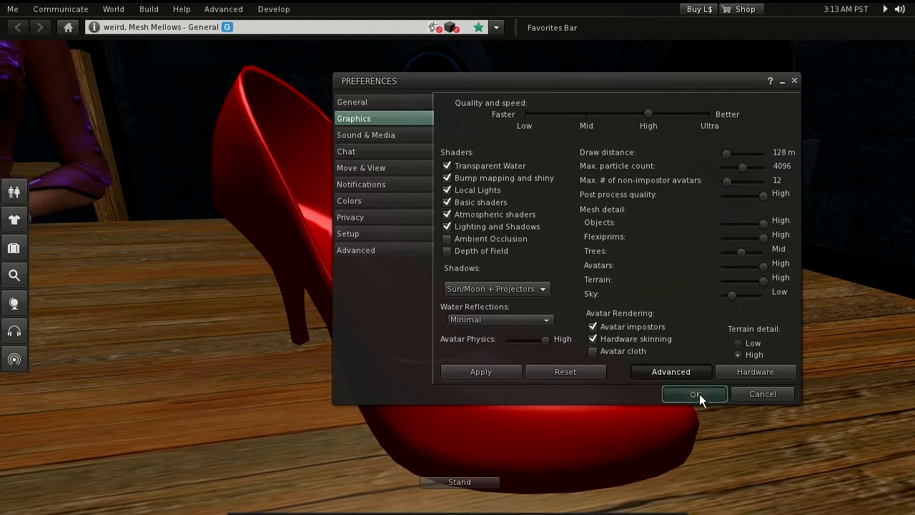
pyautogui.click(696, 393)
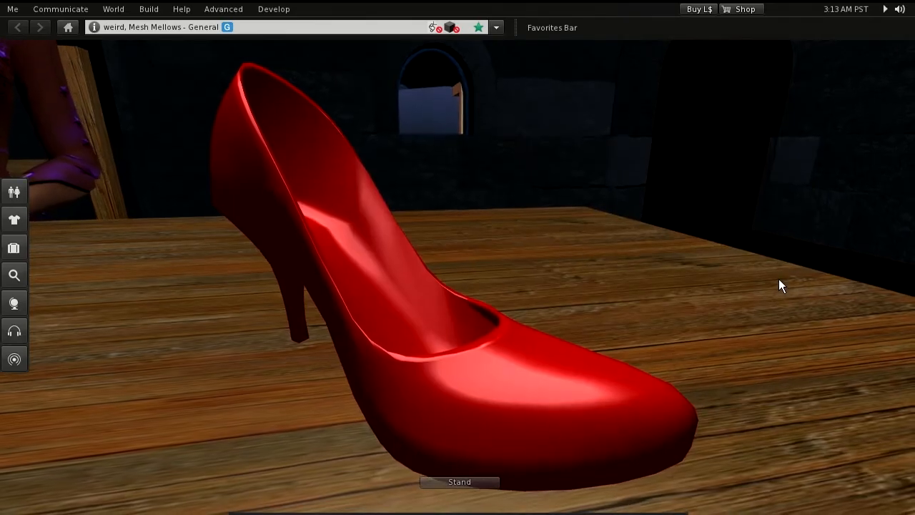